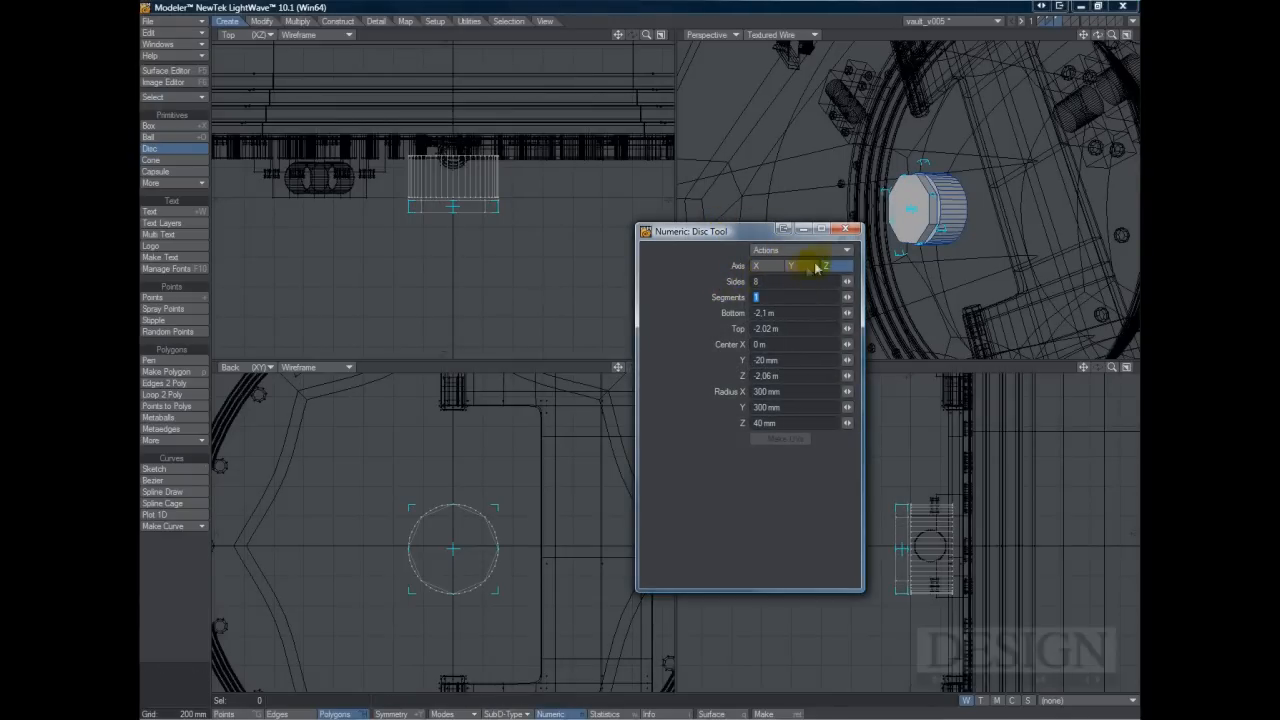
Set the Numeric Disc tool's axis to Z for an 8-sided, 300 mm disc
click(847, 229)
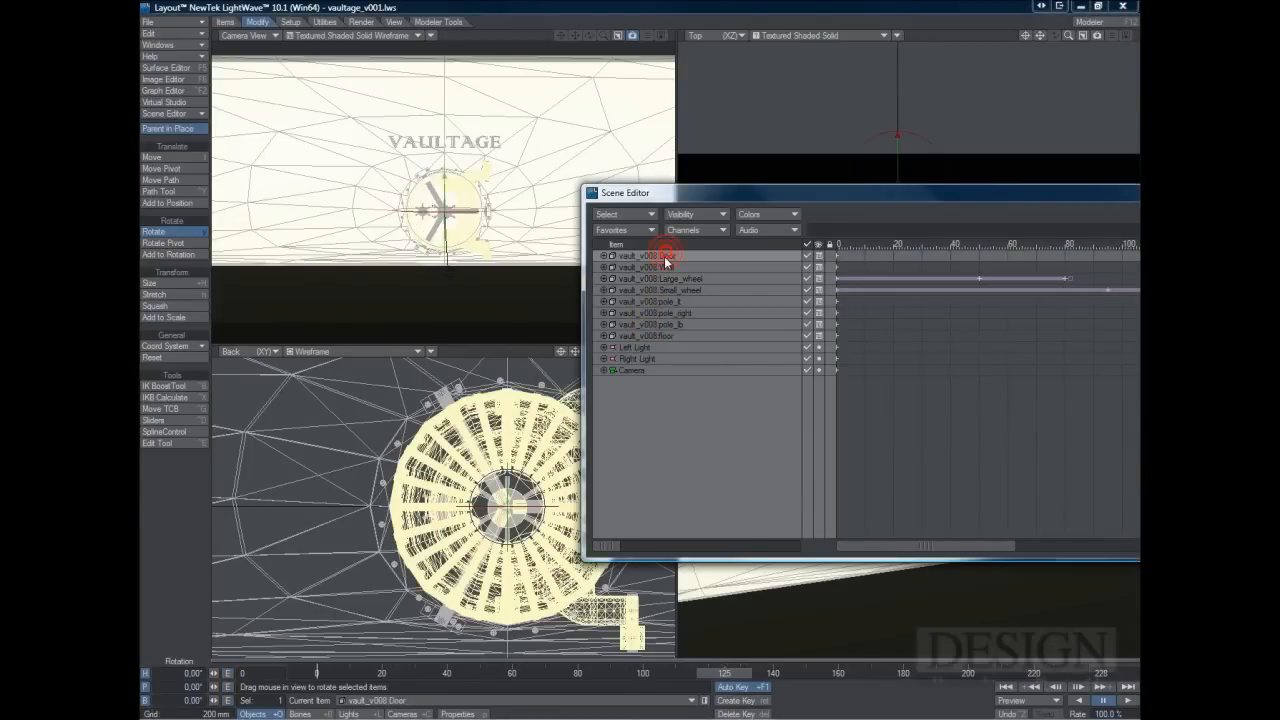
Parent Large_wheel, Small_wheel, pole_lt, pole_right and pole_lb under vault_v008.Door
click(650, 267)
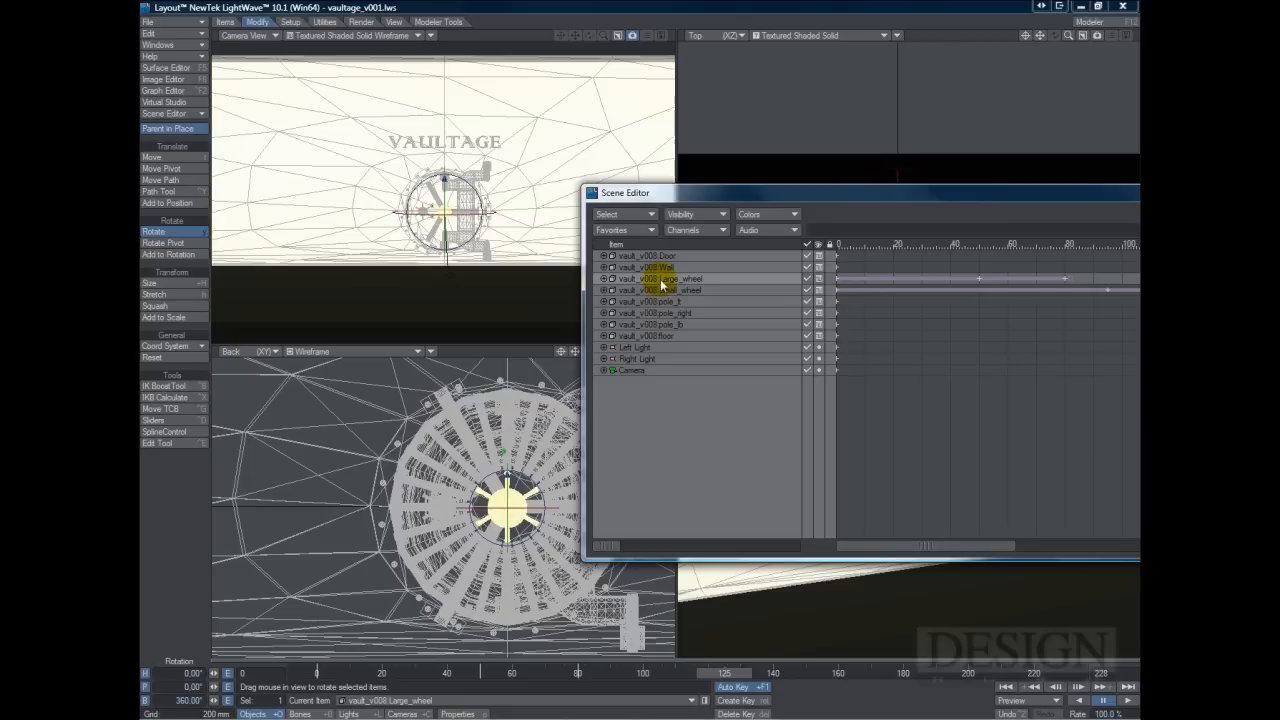
click(660, 267)
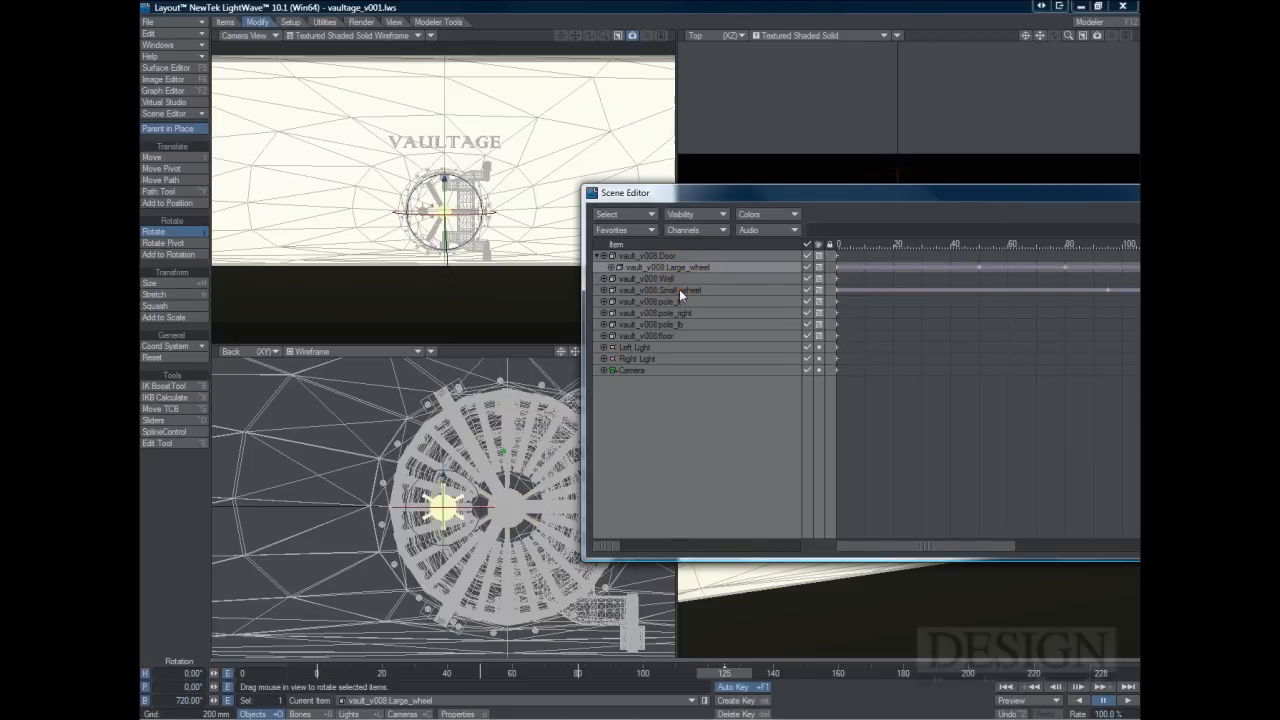
click(645, 255)
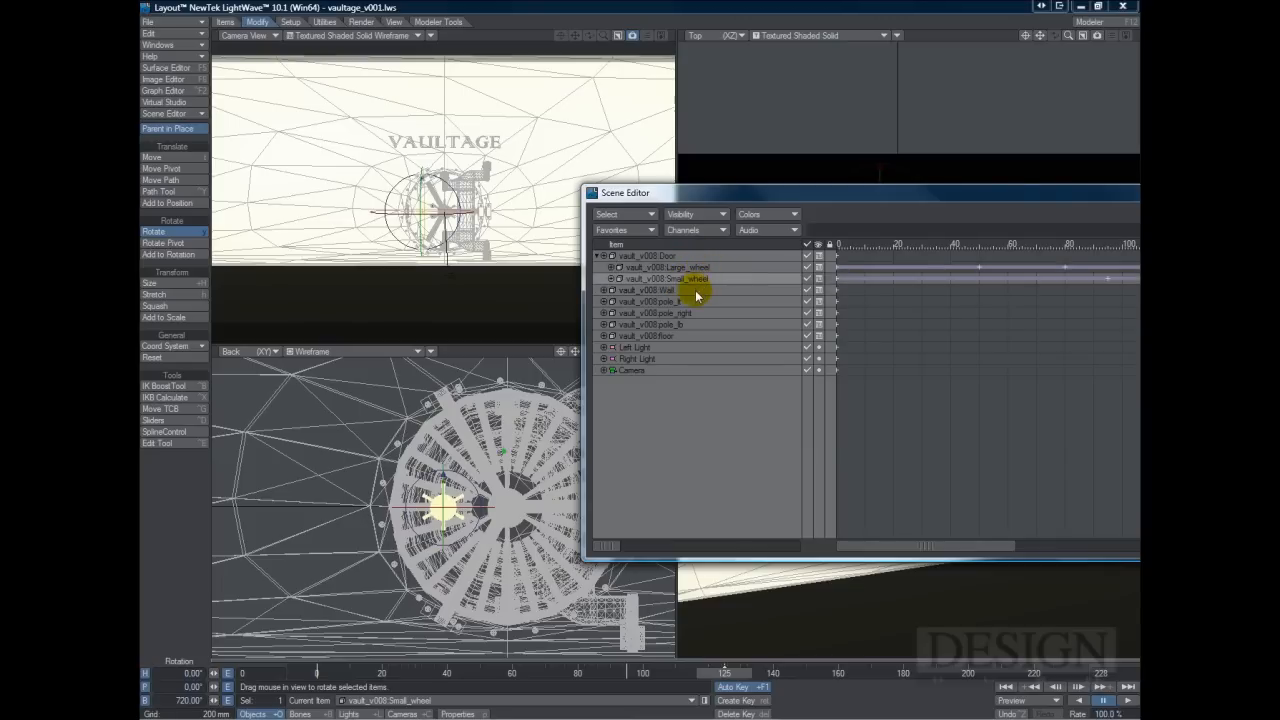
click(670, 302)
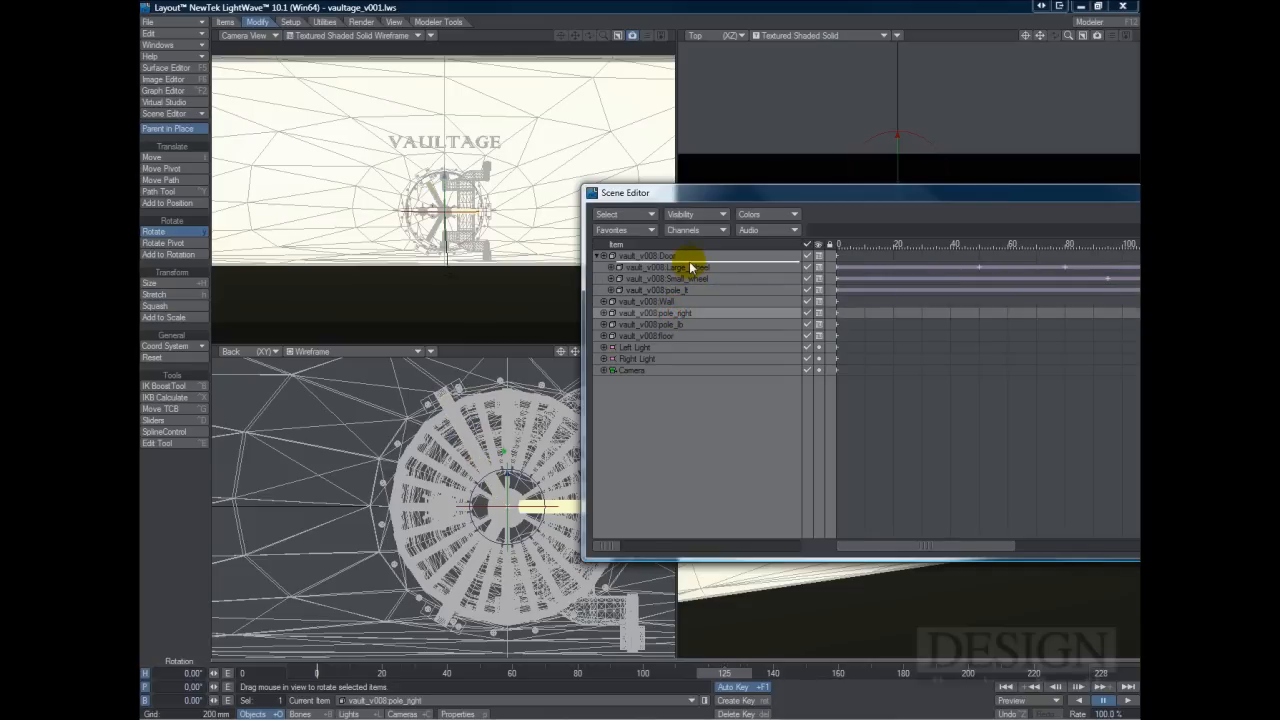
click(677, 301)
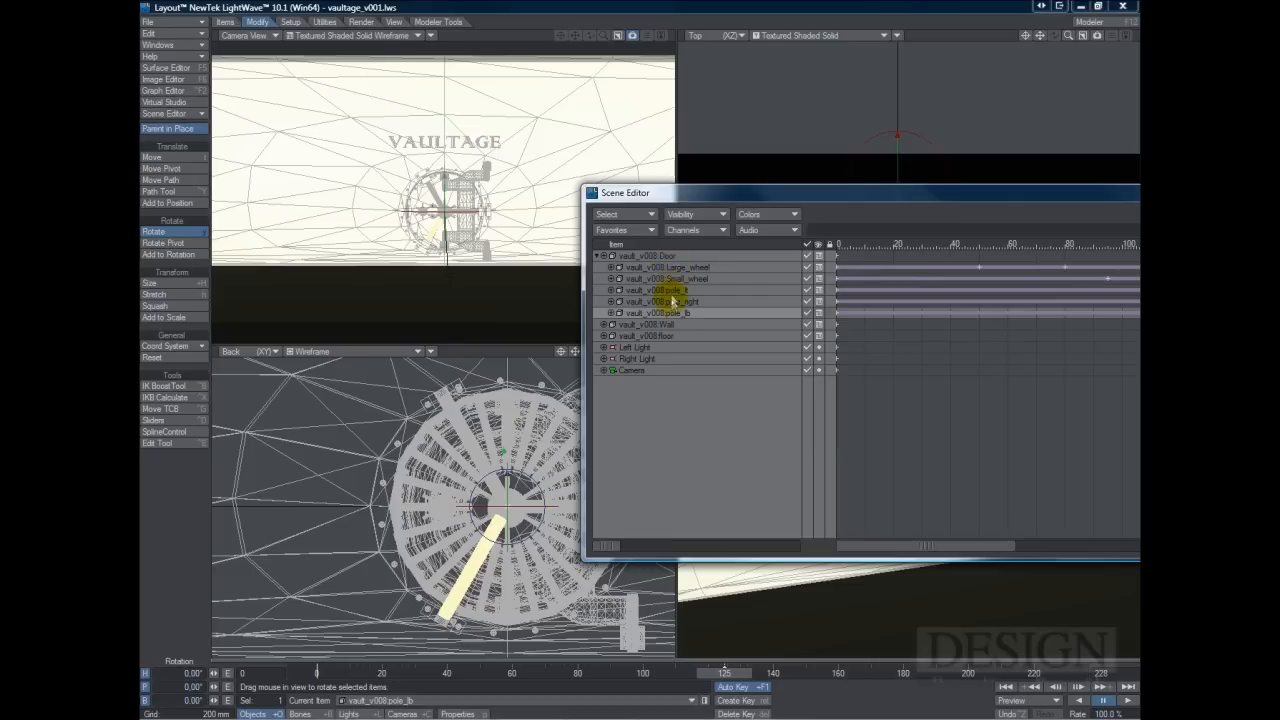
click(665, 291)
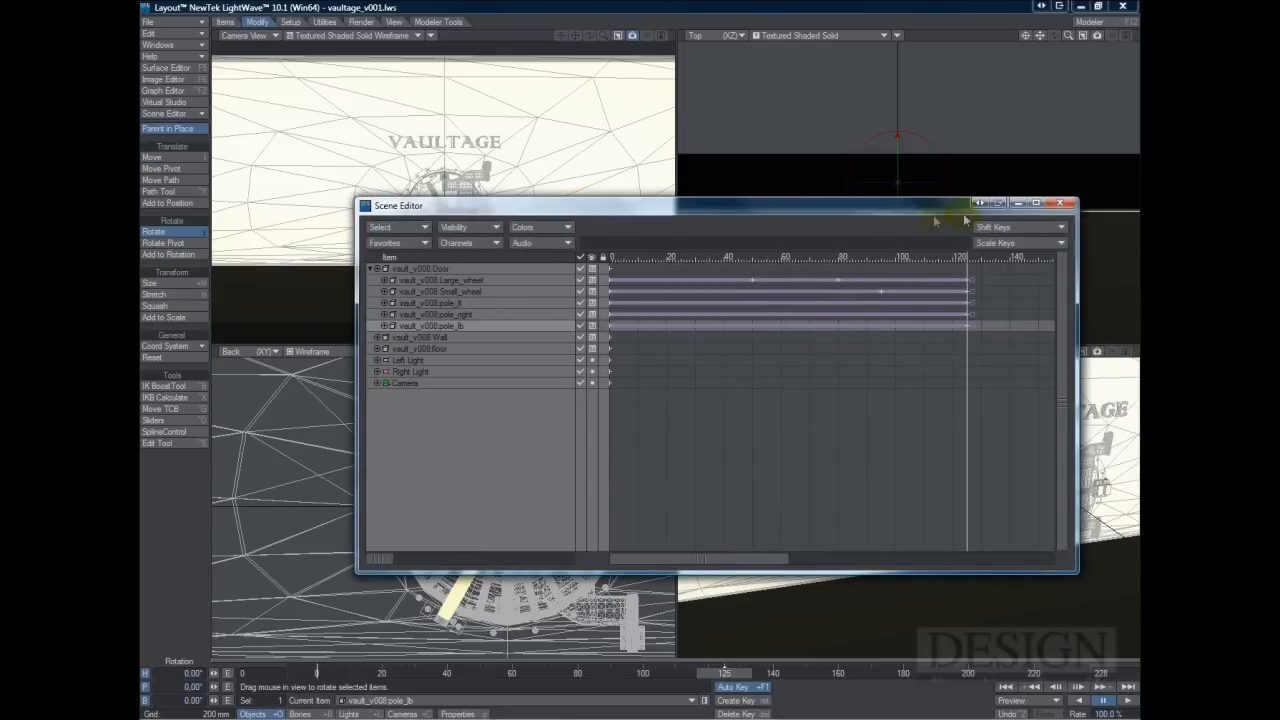
Close the Scene Editor and bring up the current item's Properties
click(1058, 203)
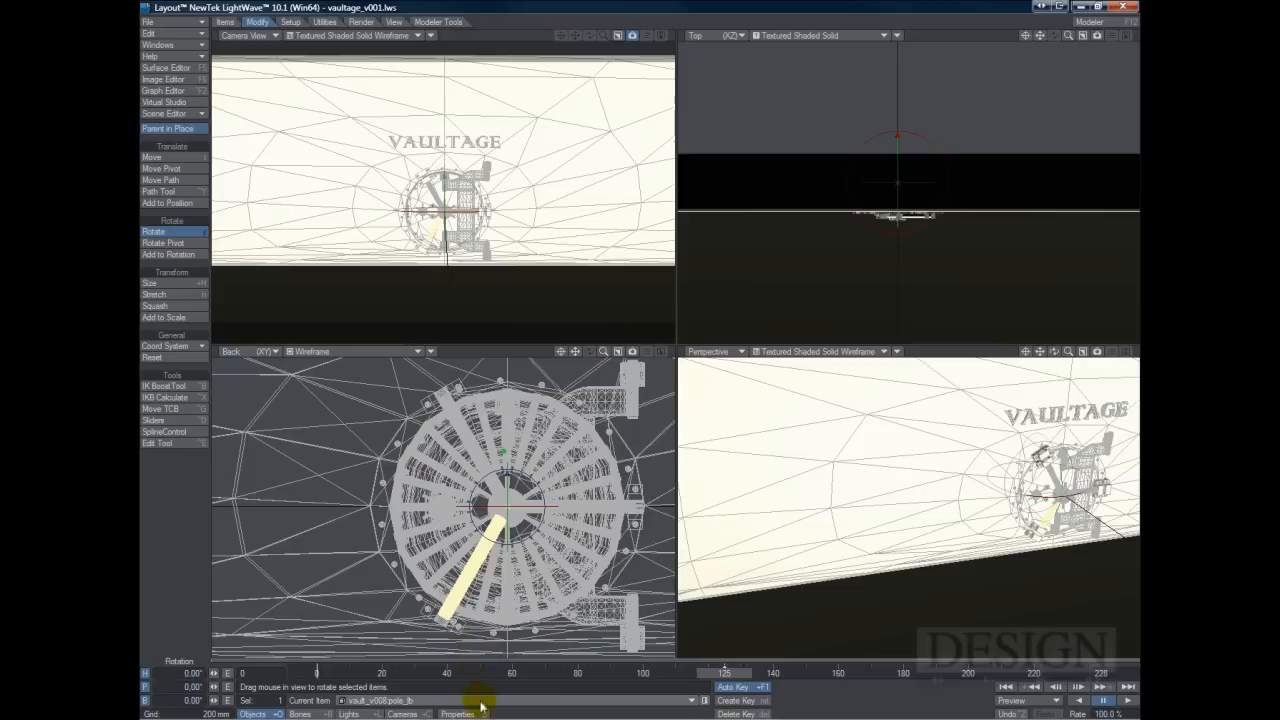
click(457, 714)
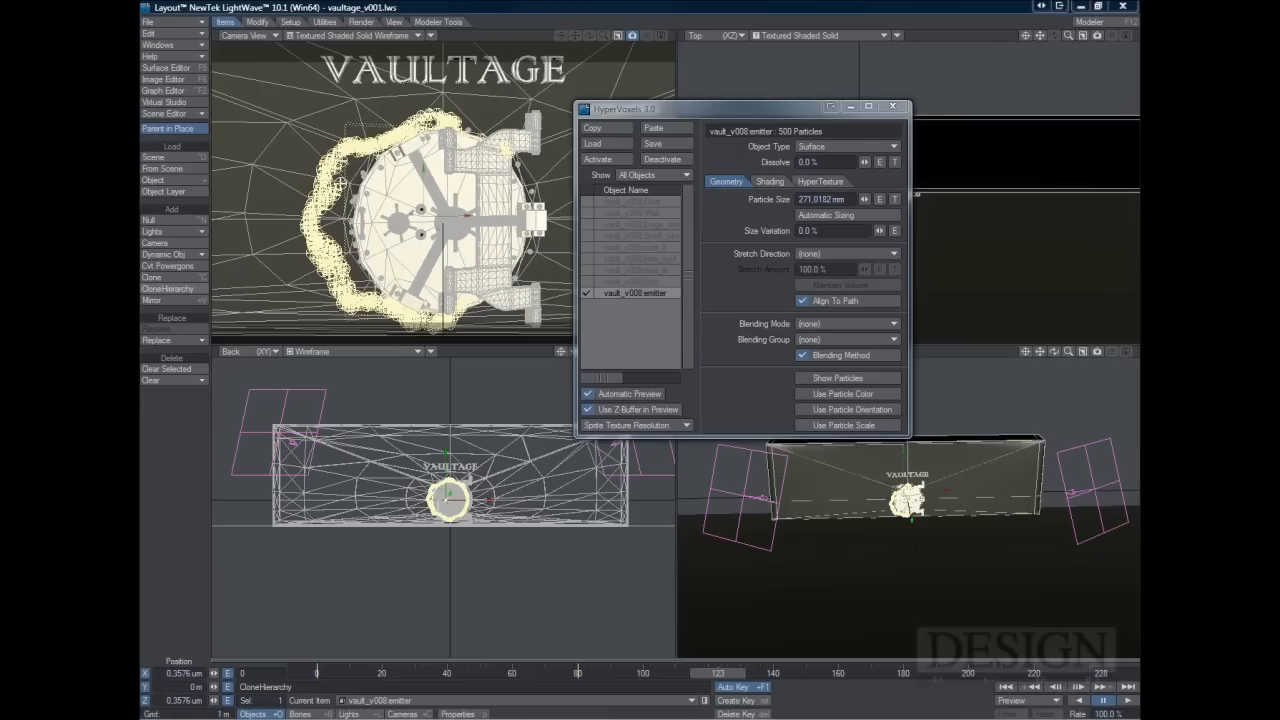
mouse_move(712, 120)
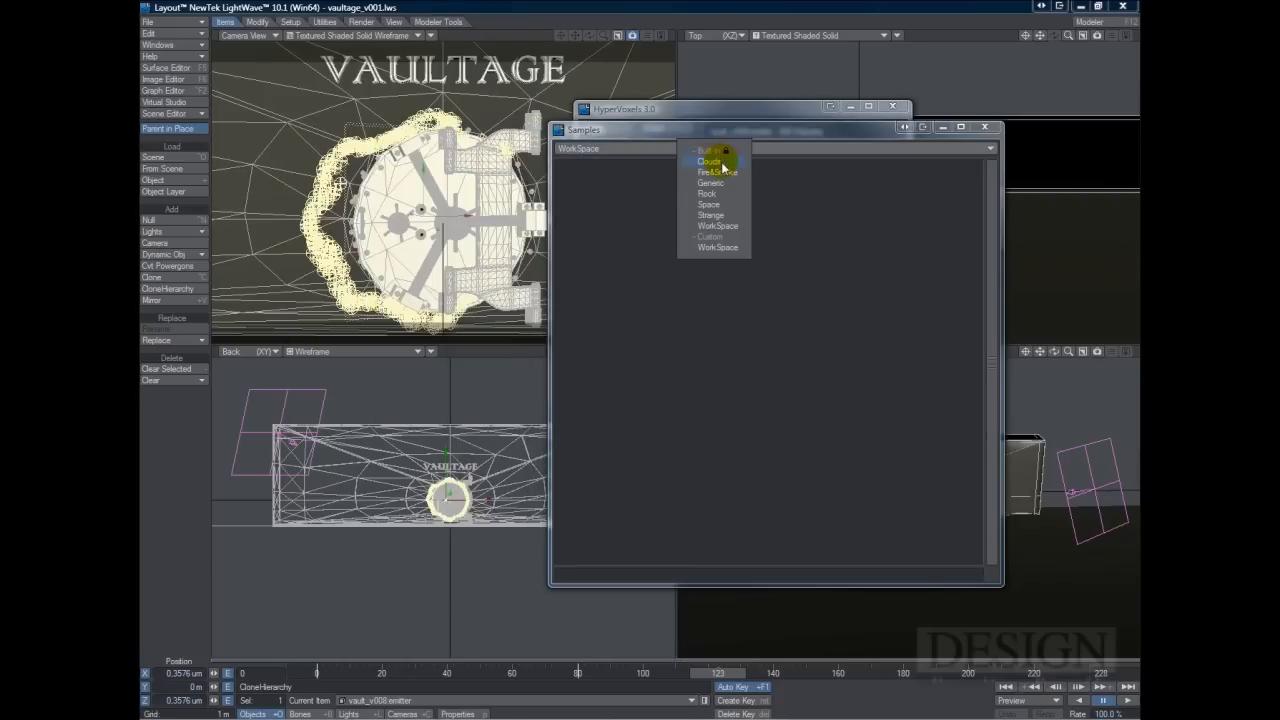
Browse the Clouds, Generic, Rock and Space HyperVoxels preset categories, ending on Space
click(708, 161)
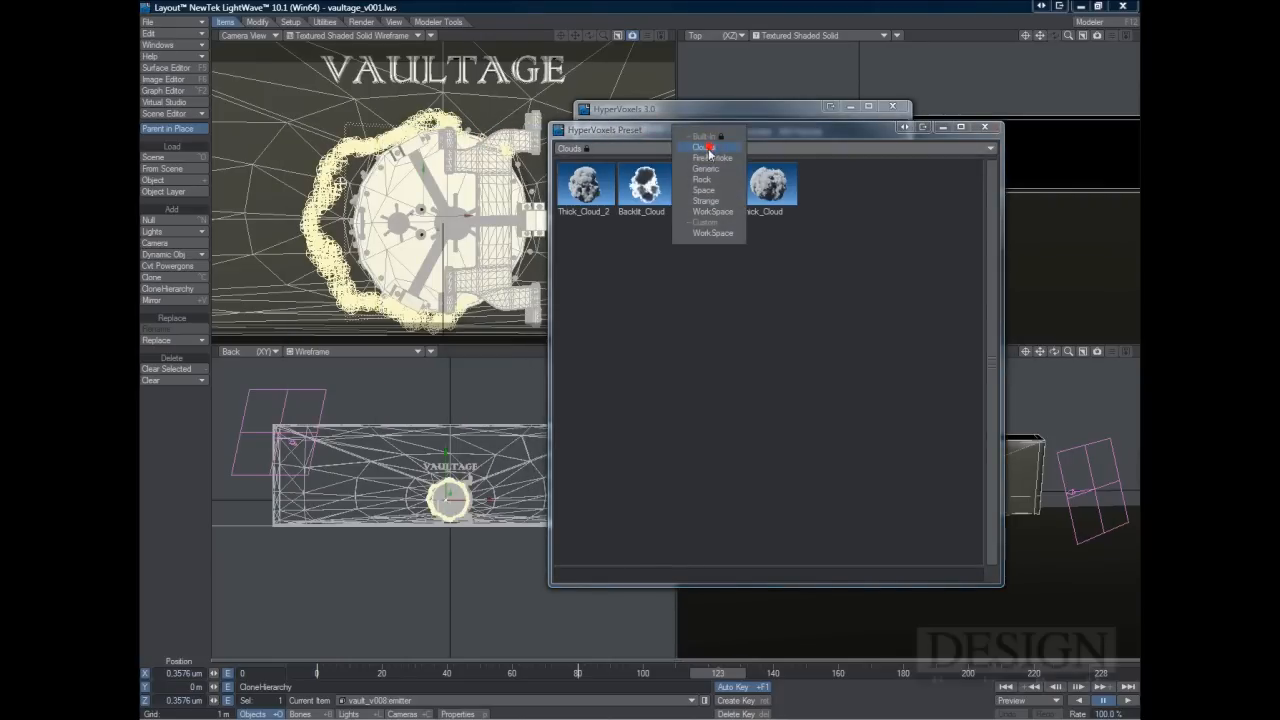
click(712, 157)
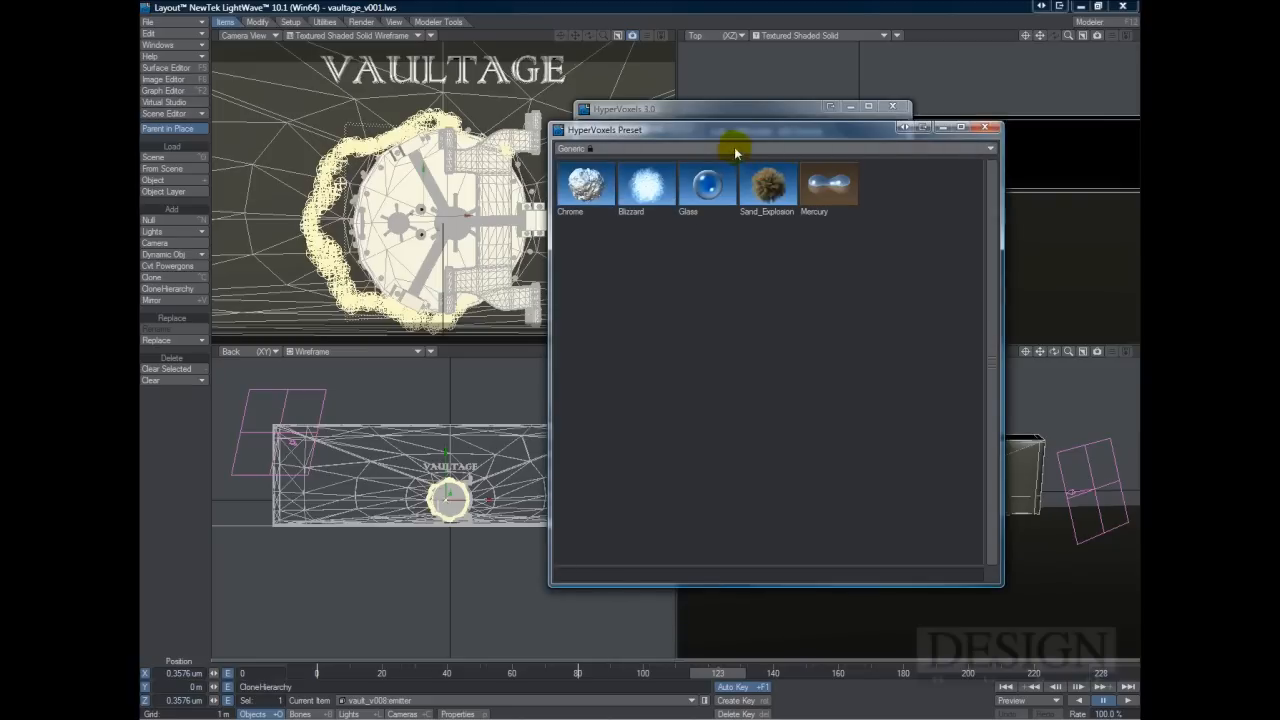
click(735, 146)
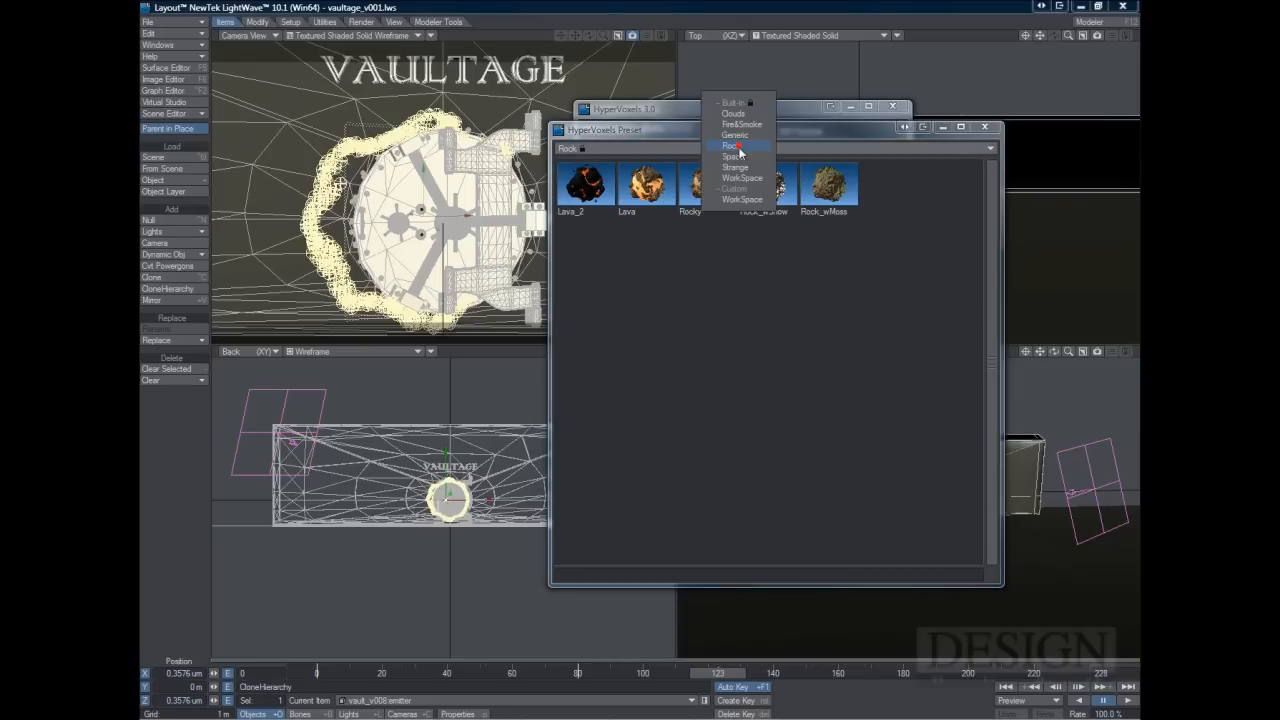
click(732, 150)
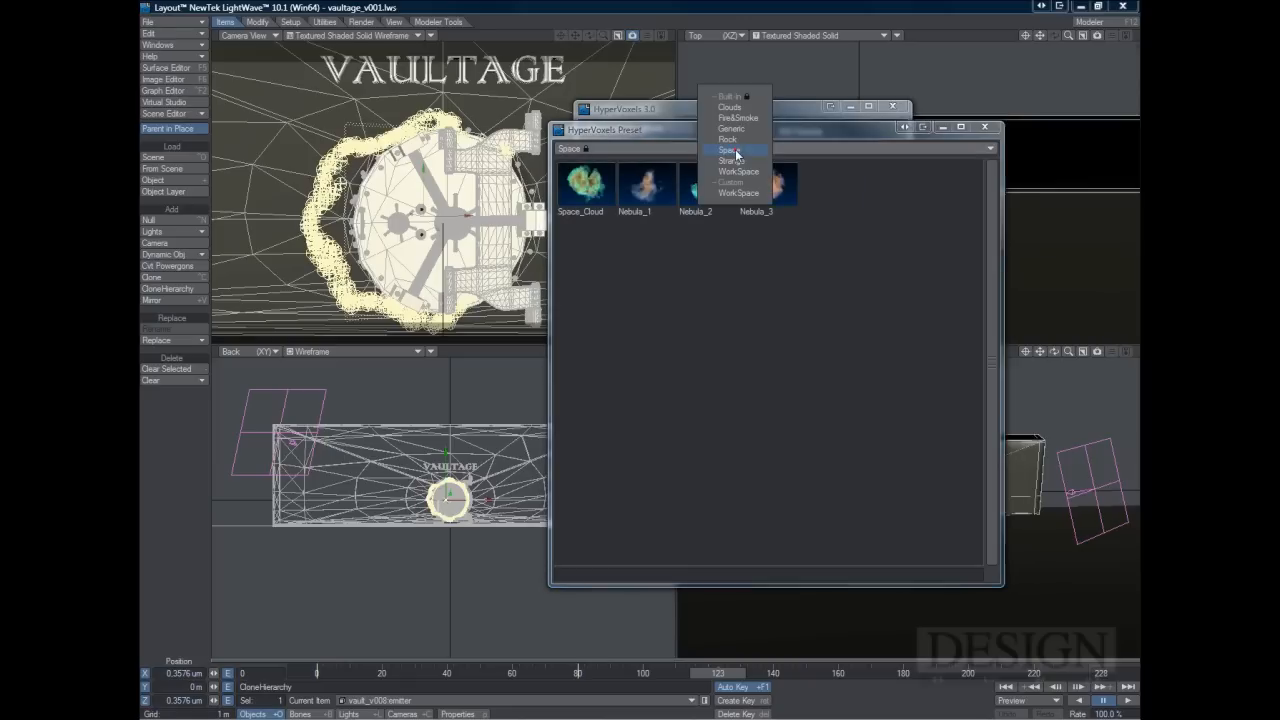
click(731, 161)
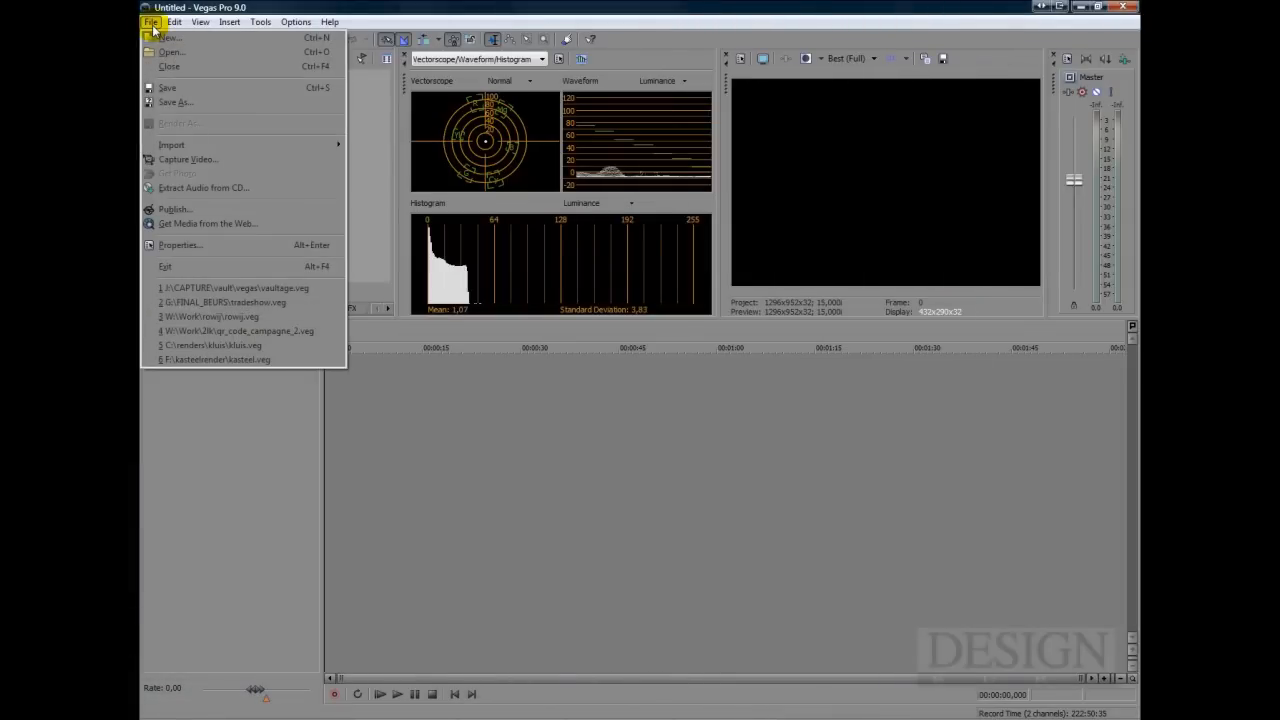
mouse_move(171, 145)
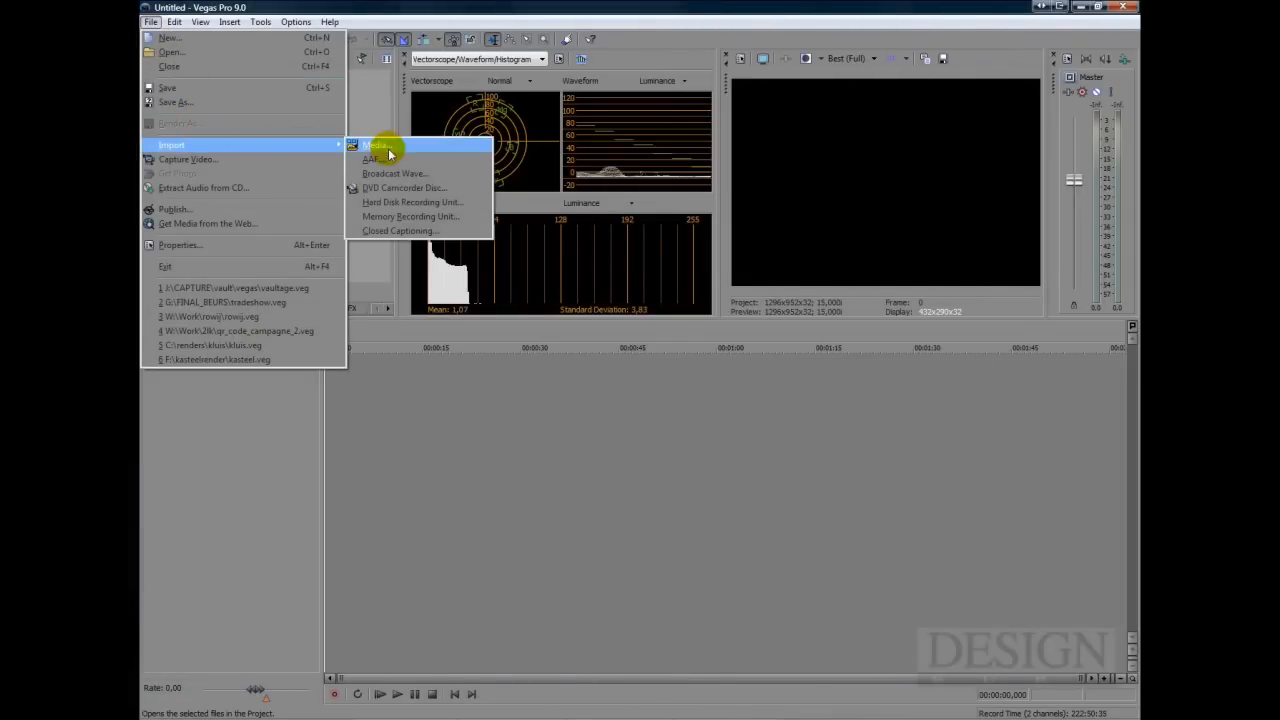
Import media from the vault folder, selecting vaultage_rgb_000051.png with range 51–228
click(378, 145)
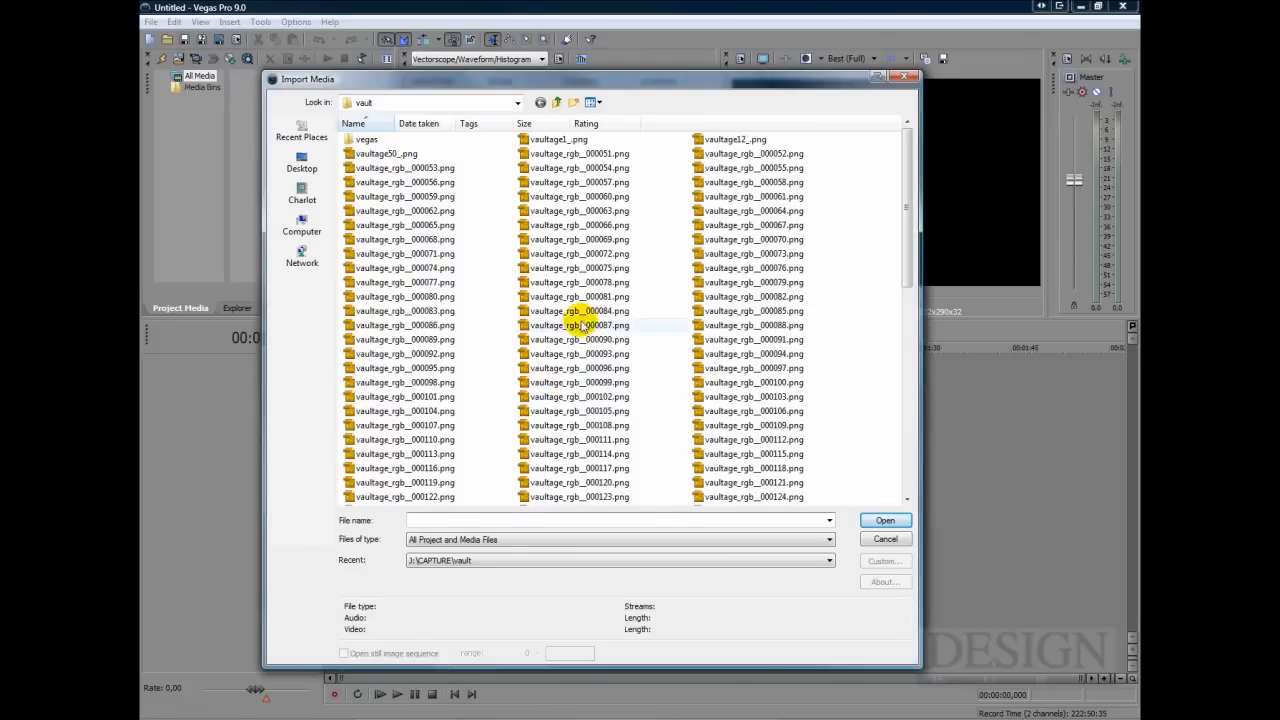
mouse_move(575, 378)
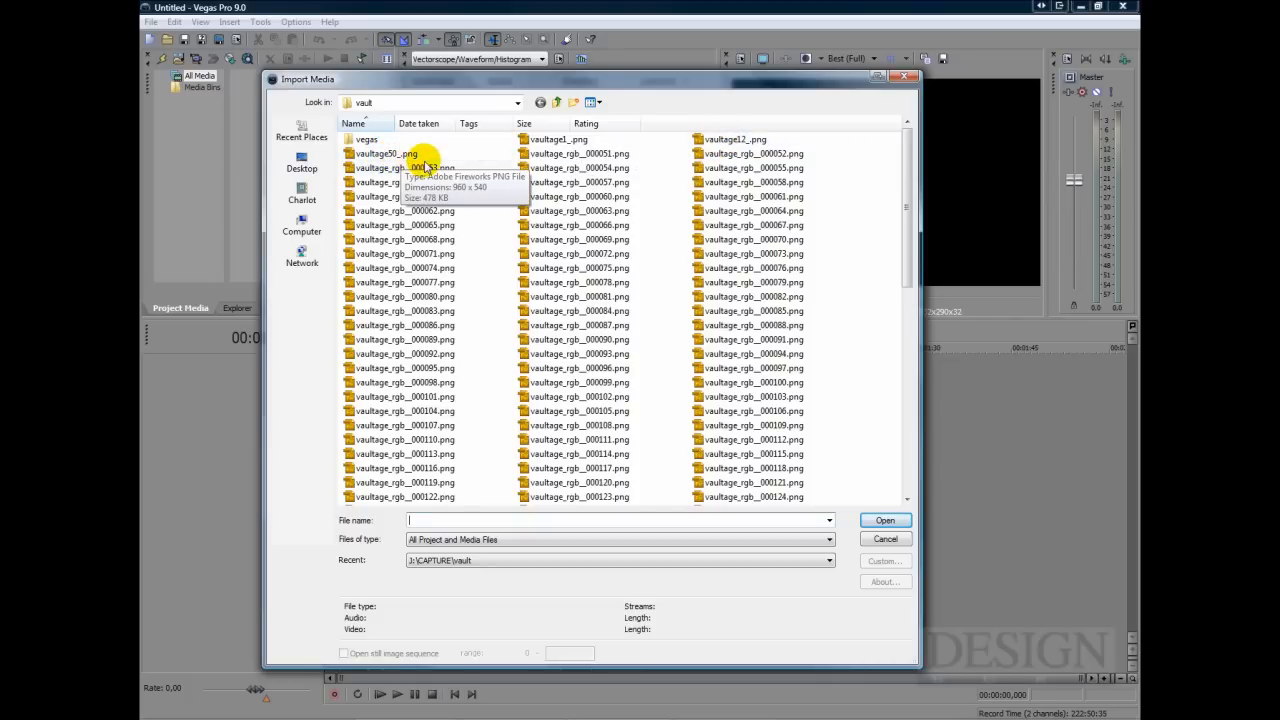
mouse_move(560, 153)
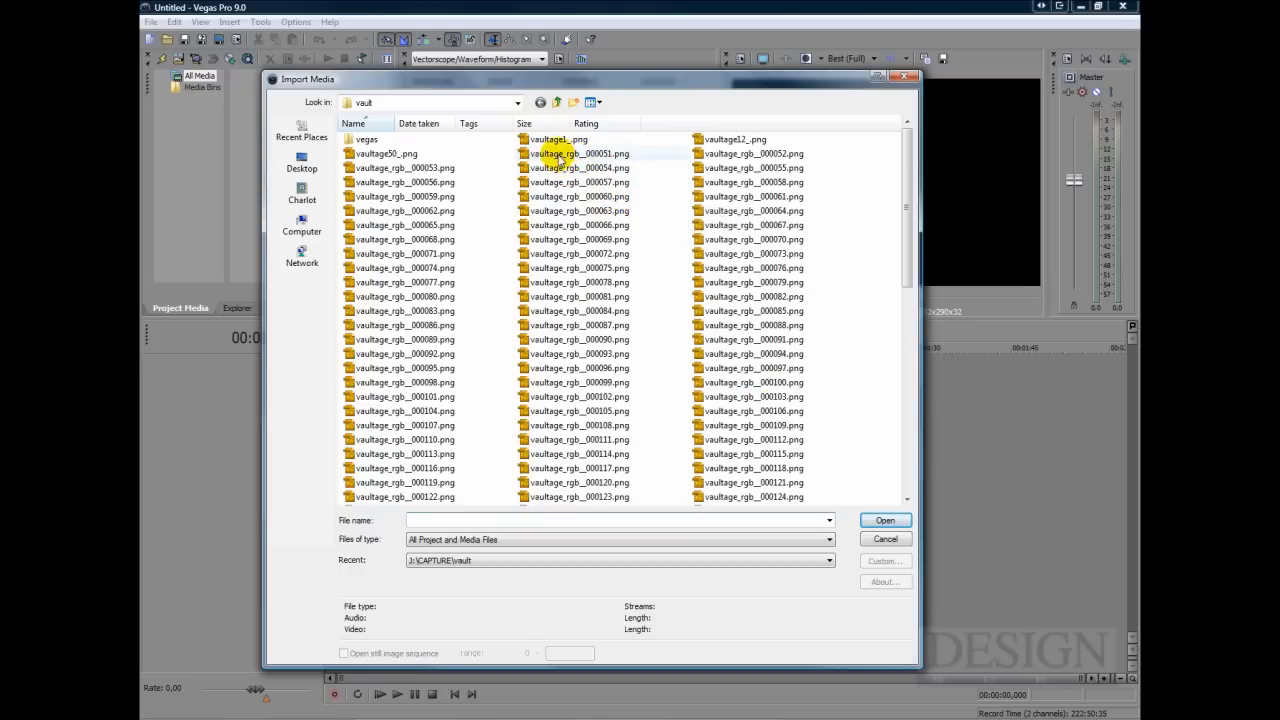
click(580, 153)
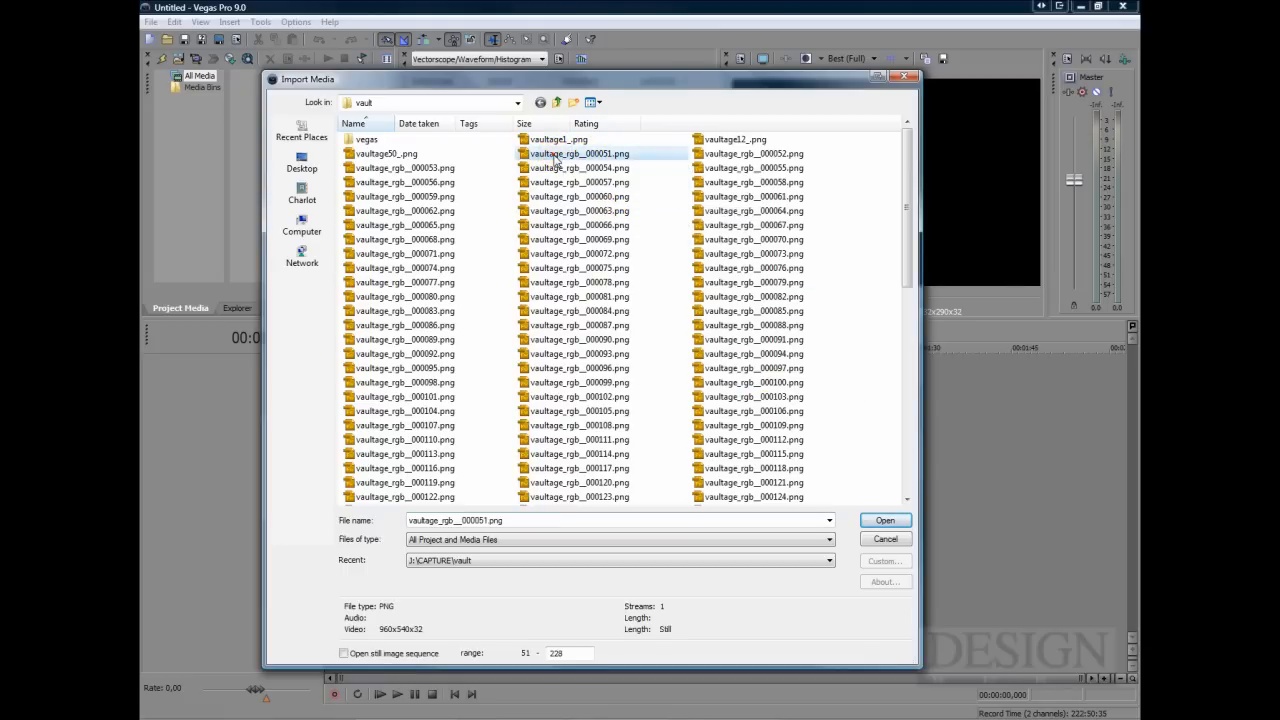